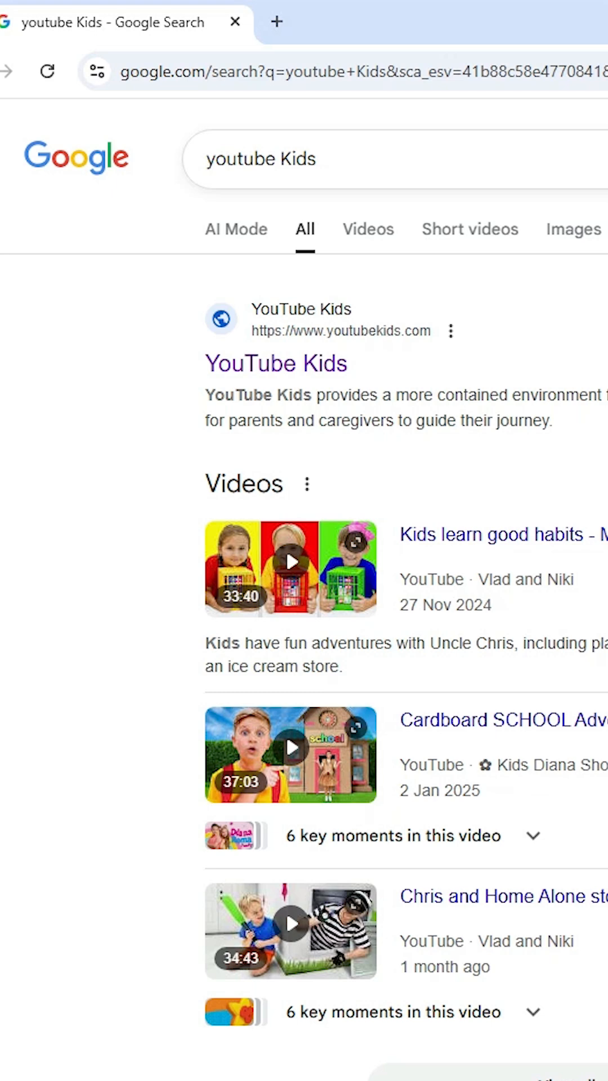
- Open the youtubekids.com link from the YouTube Kids search result
triple_click(260, 159)
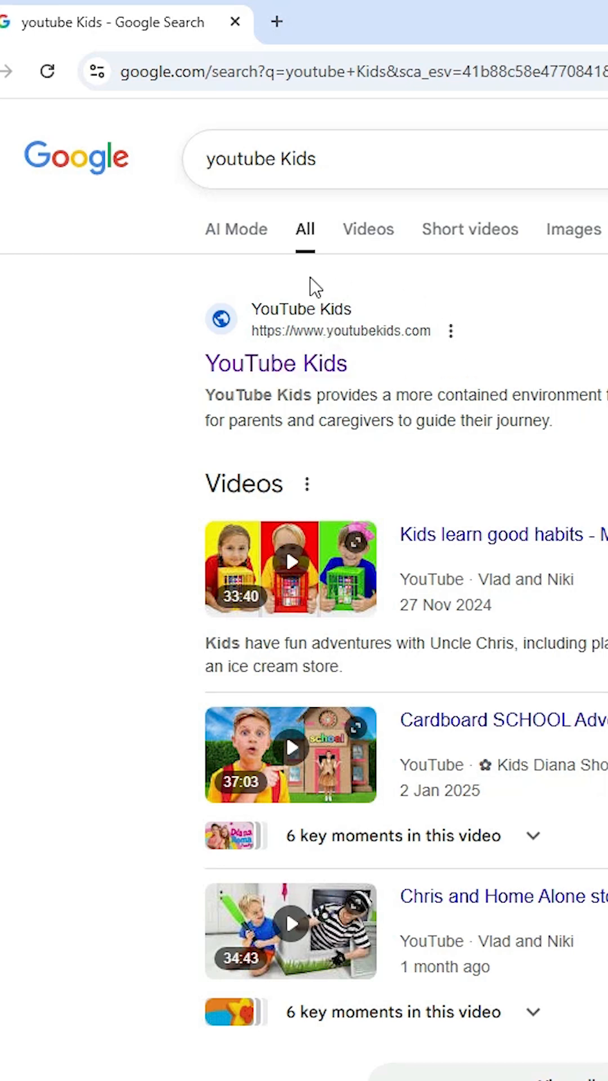
right_click(276, 363)
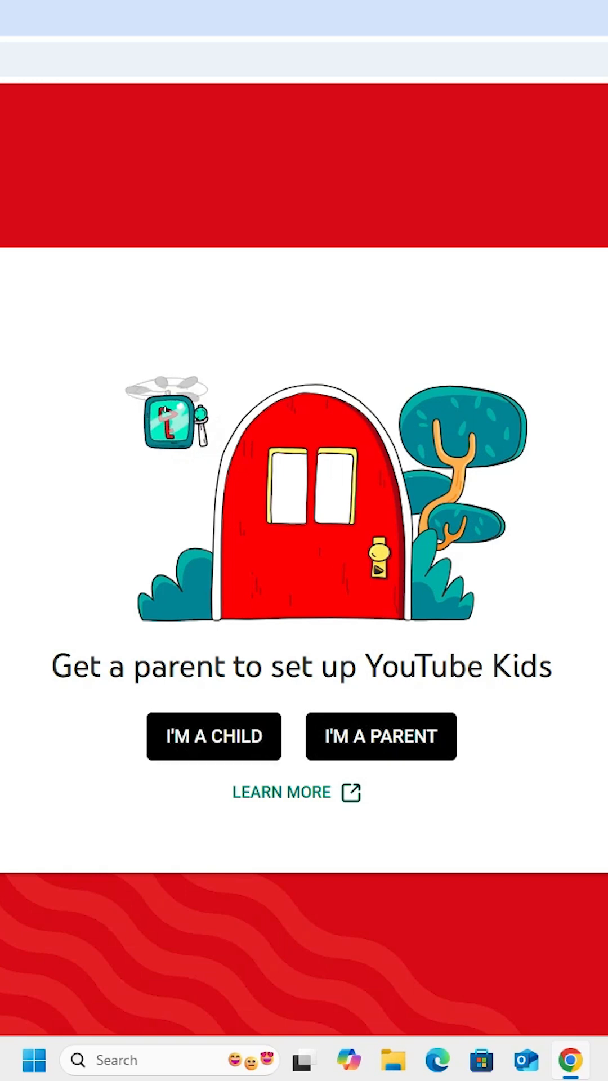
left_click(449, 197)
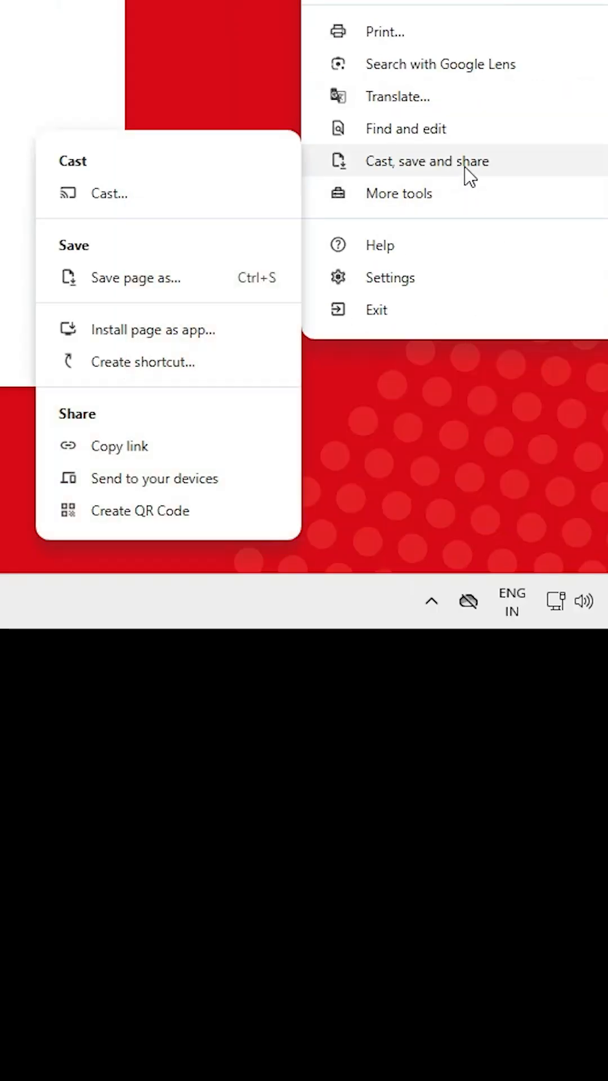
mouse_move(193, 348)
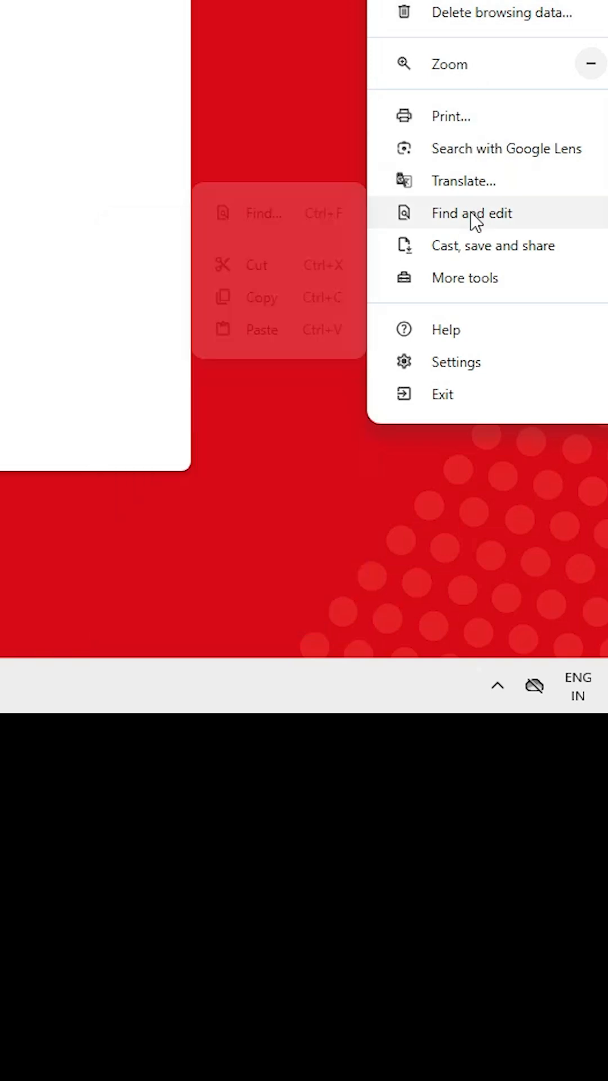
- Install the YouTube Kids page as a Chrome app
left_click(492, 245)
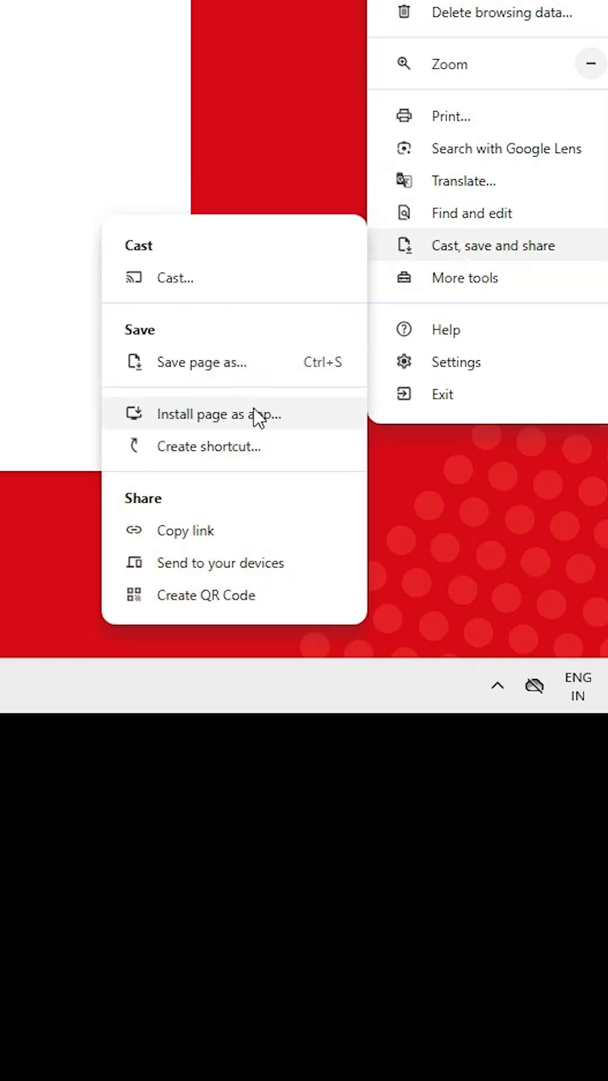
mouse_move(469, 259)
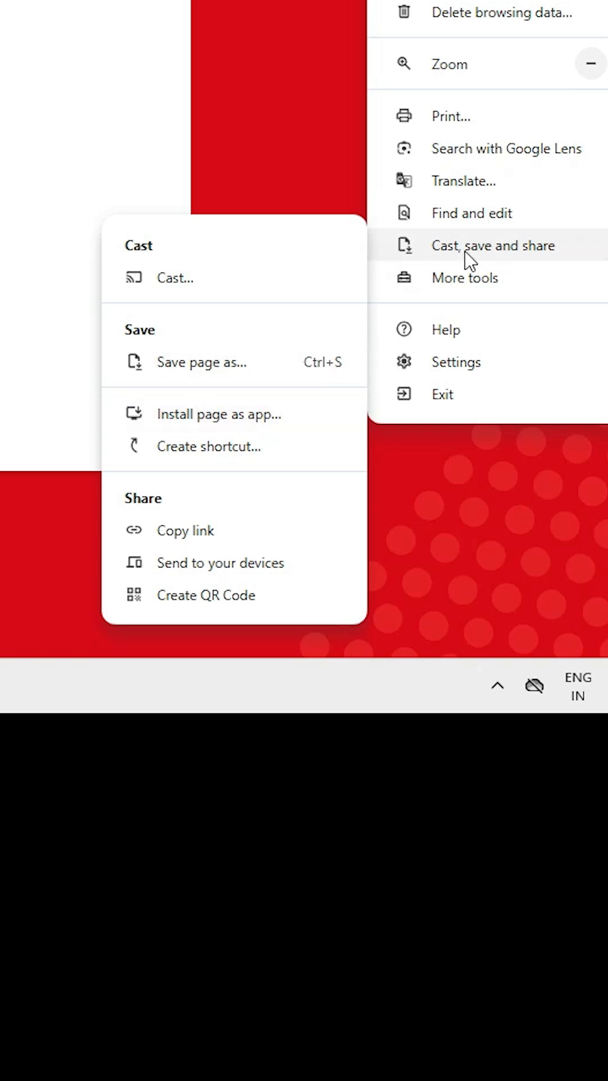
mouse_move(249, 414)
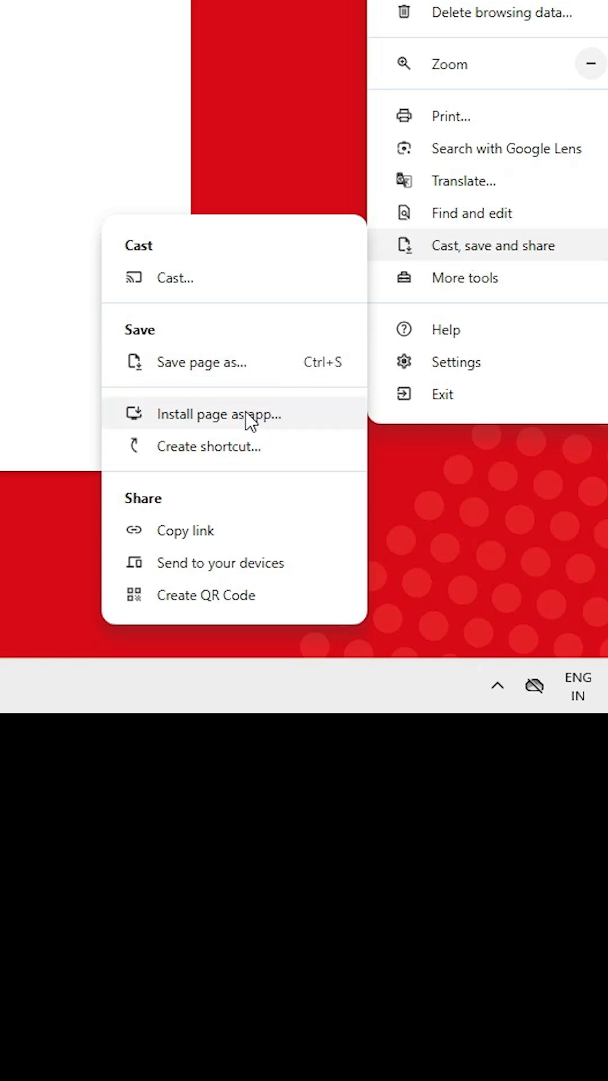
left_click(219, 414)
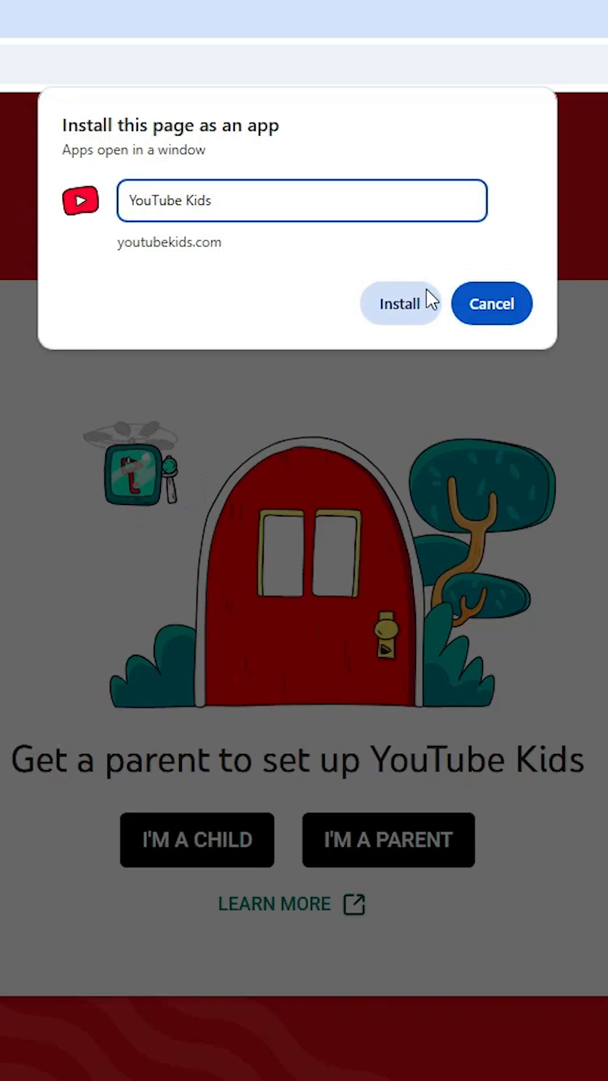
left_click(400, 304)
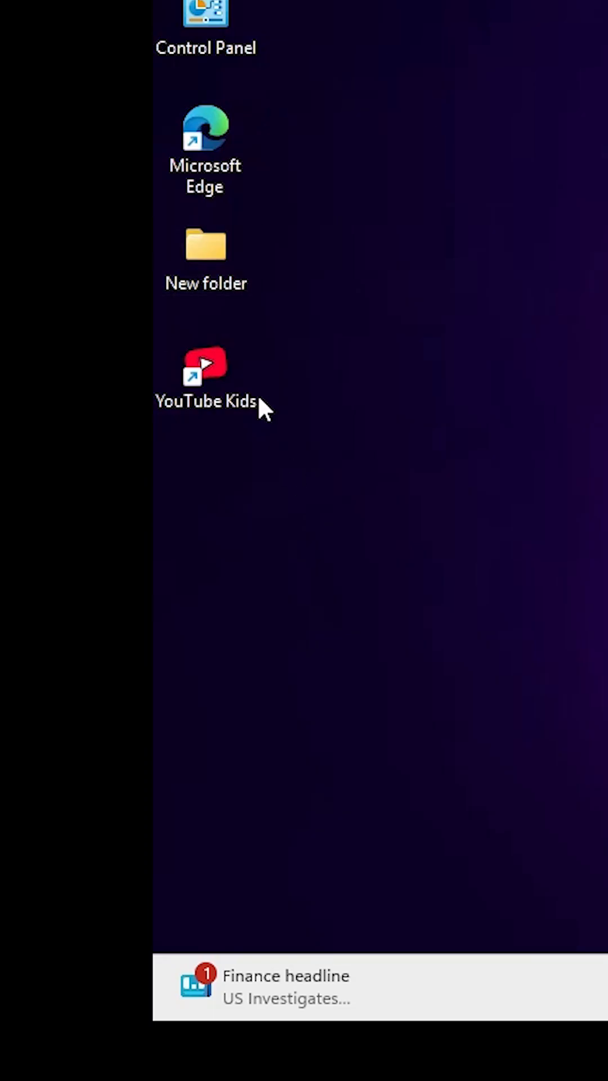
mouse_move(230, 1023)
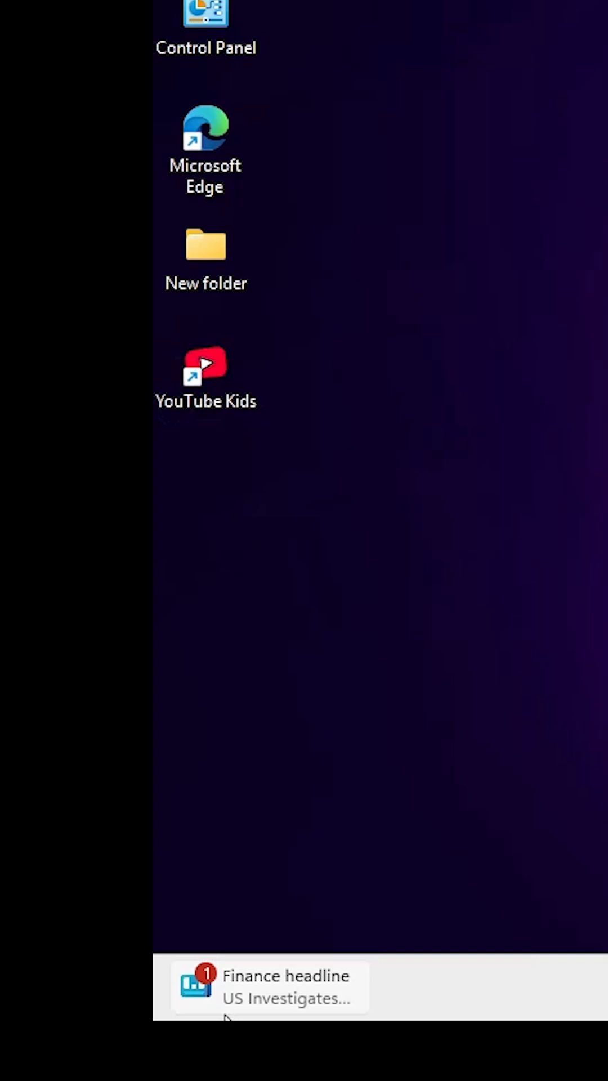
- Search 'youtube' in the Windows Start menu and launch the YouTube Kids app
left_click(212, 781)
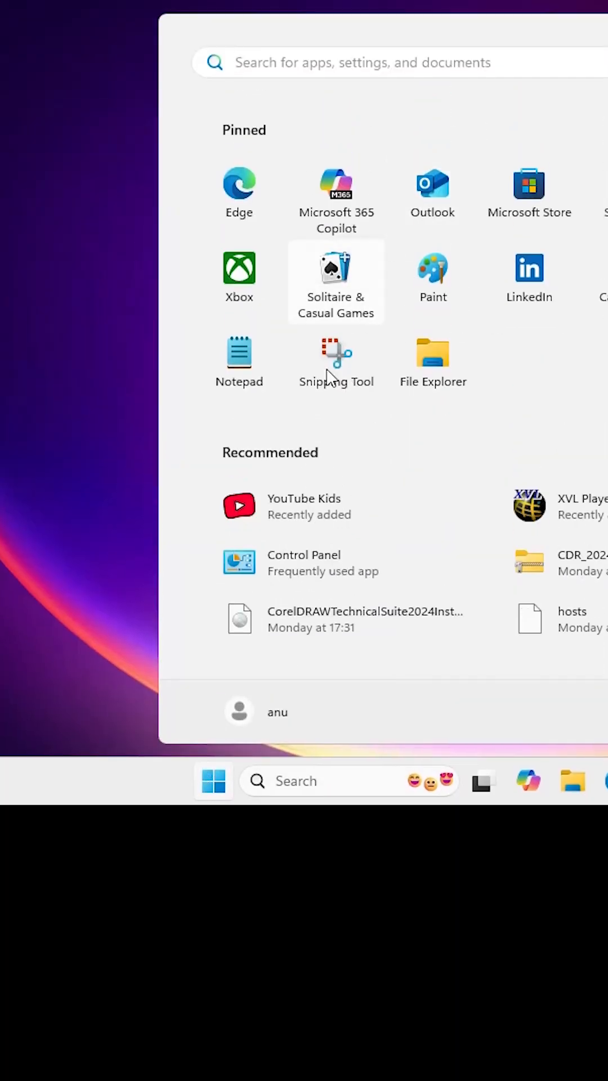
type("youtube")
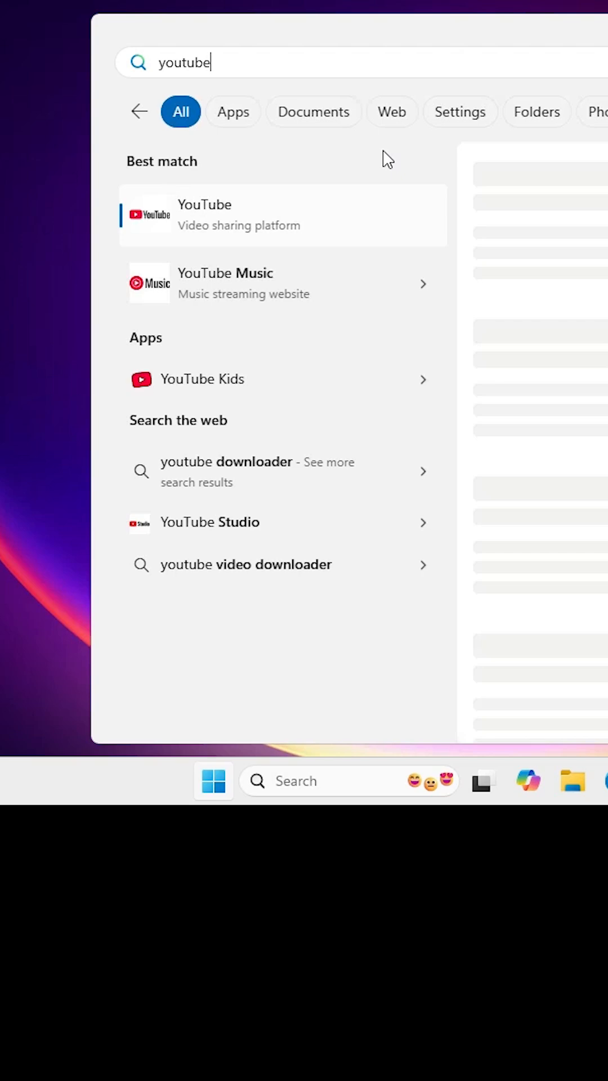
left_click(202, 378)
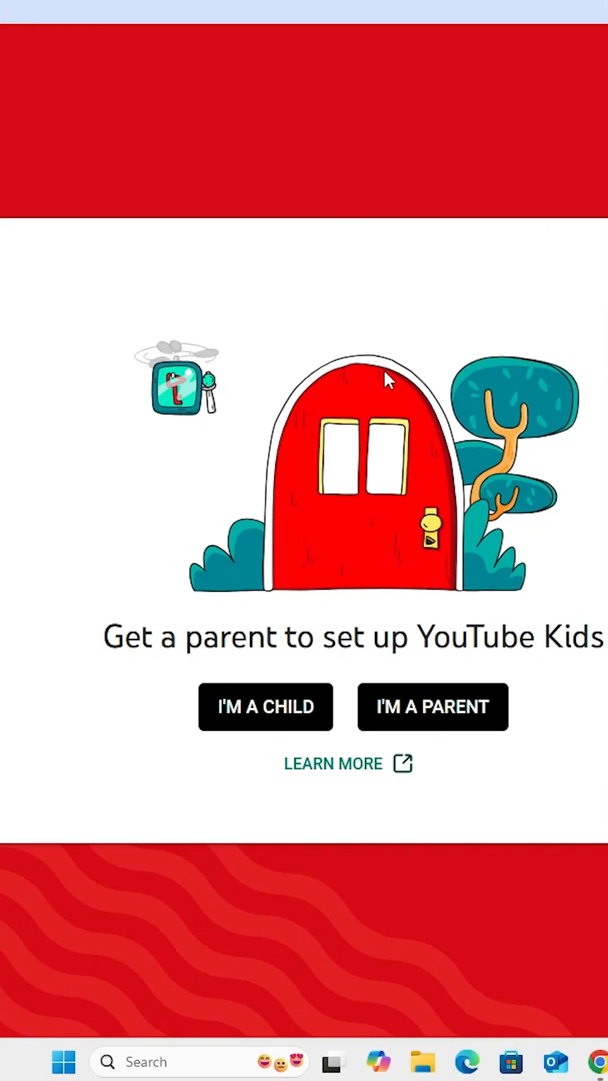